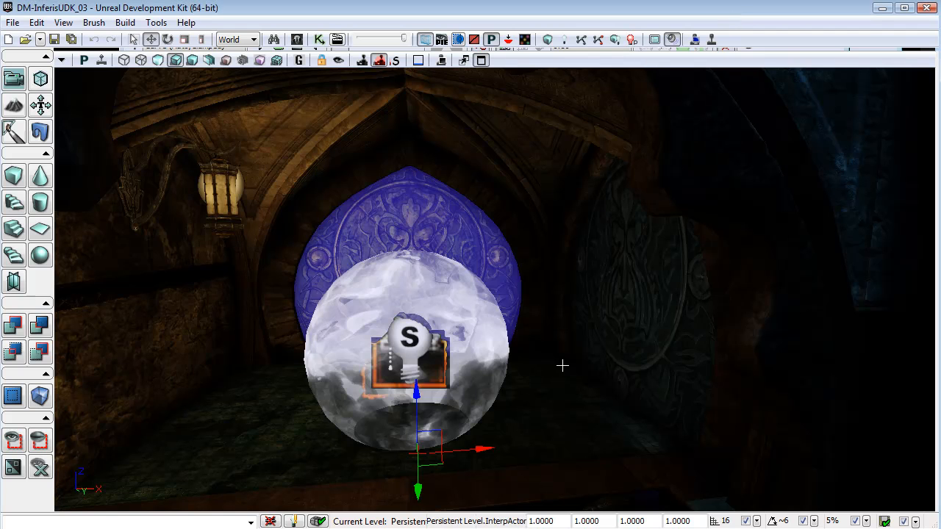
pyautogui.moveTo(569, 364)
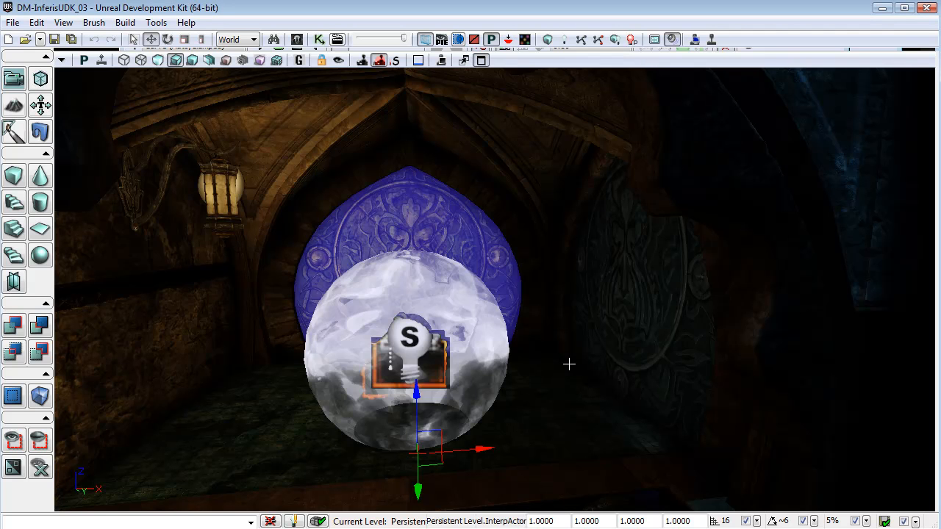
pyautogui.moveTo(599, 373)
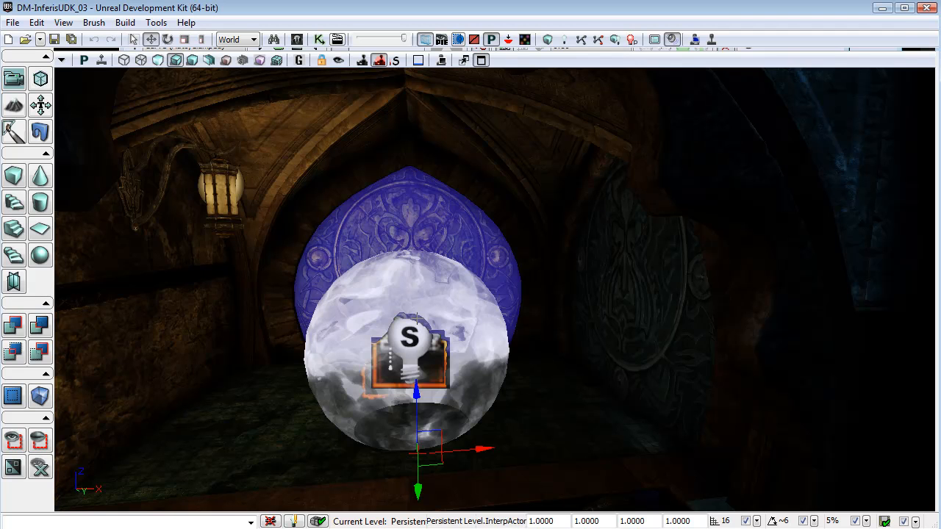
pyautogui.moveTo(592, 350)
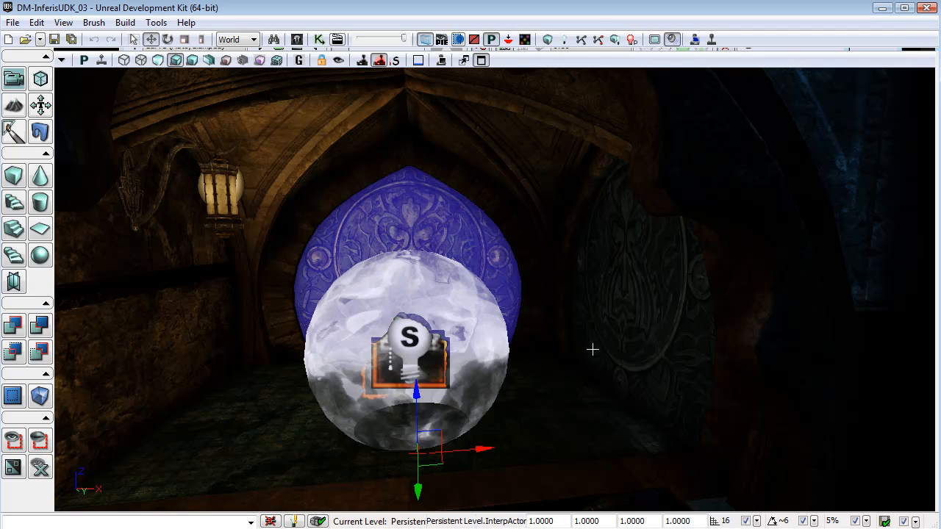
pyautogui.moveTo(773, 322)
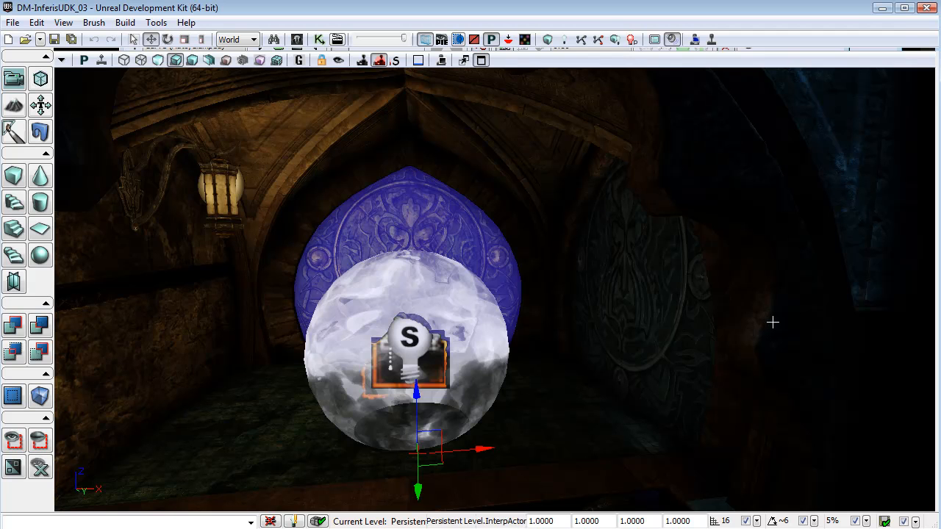
# Bring up the level's Kismet main sequence with its trigger and Toggle nodes.
pyautogui.click(56, 40)
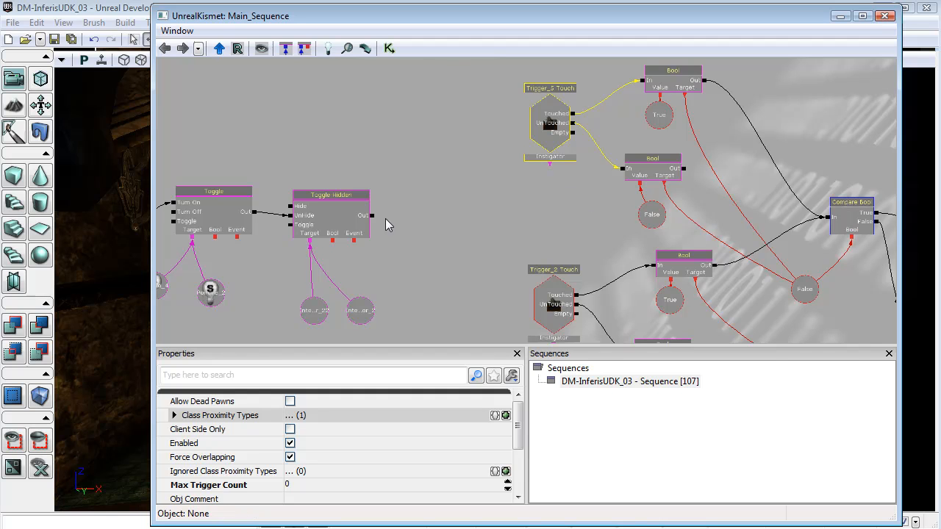
pyautogui.moveTo(347, 268)
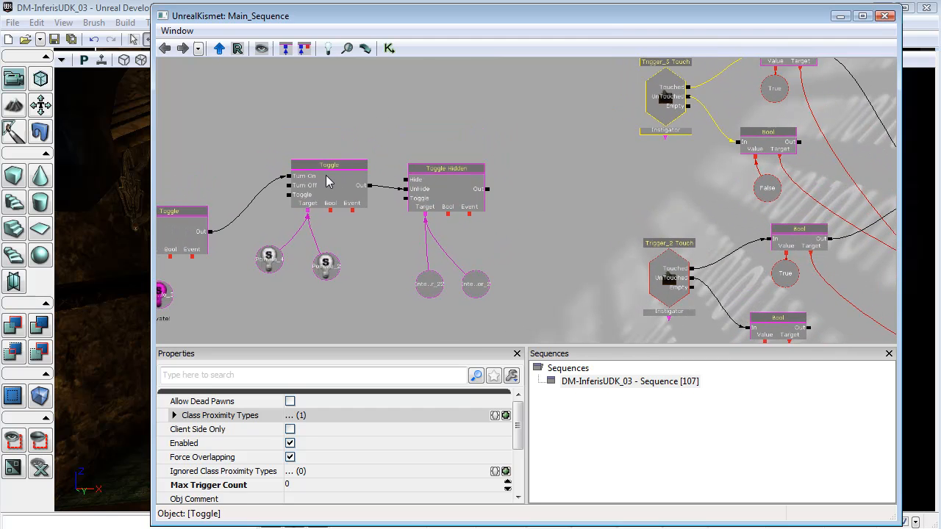
# Select the Toggle node and Trigger_2 Touch event and spread them apart in the graph.
pyautogui.click(329, 164)
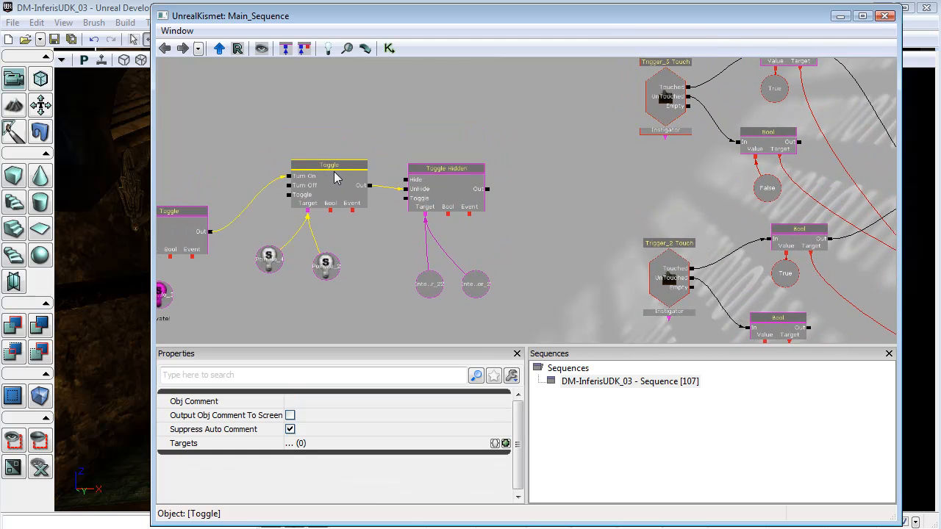
pyautogui.moveTo(353, 215)
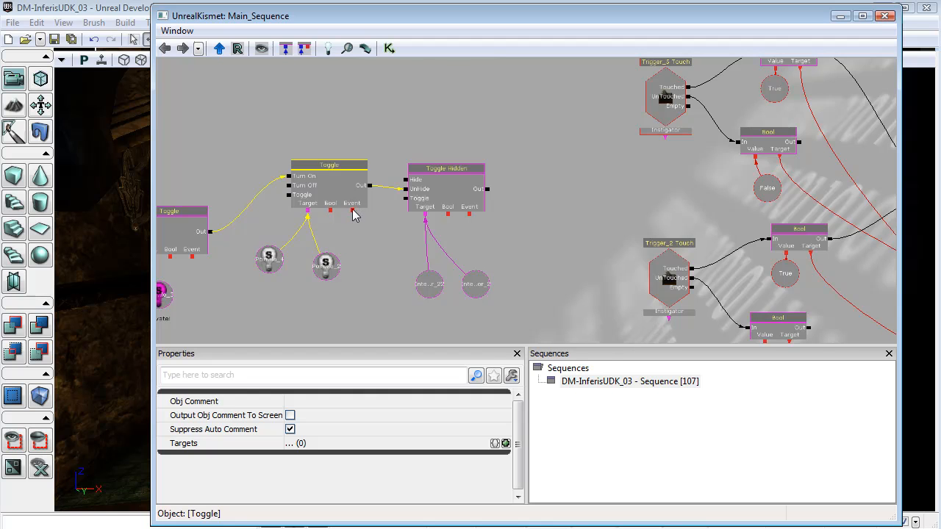
pyautogui.moveTo(326, 188)
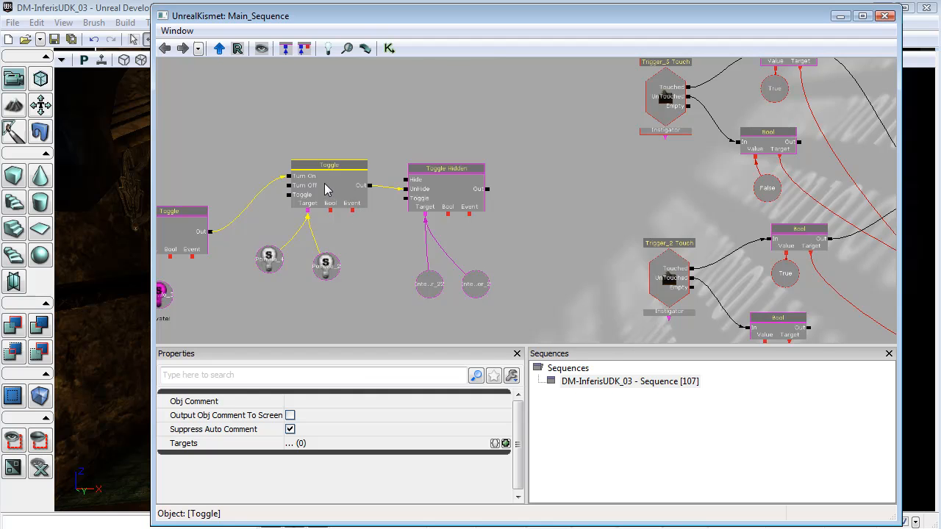
pyautogui.moveTo(307, 185)
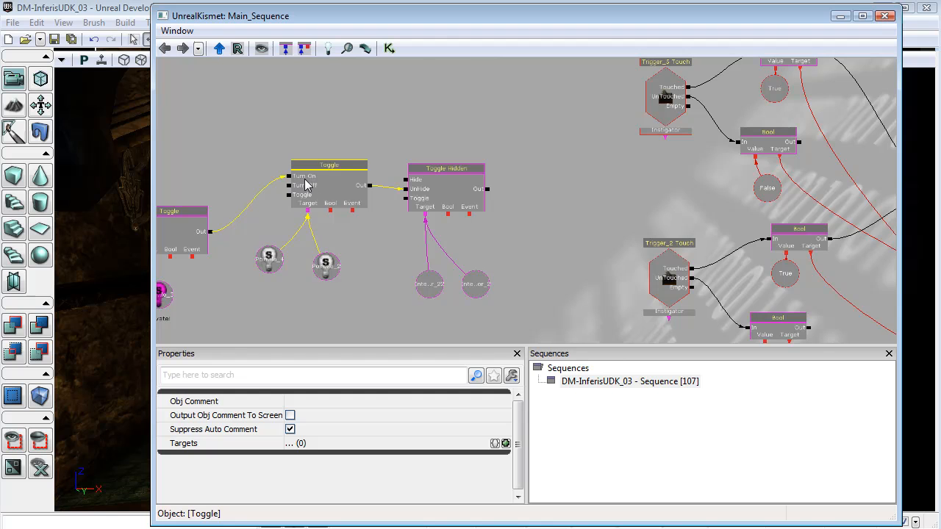
pyautogui.moveTo(326, 176)
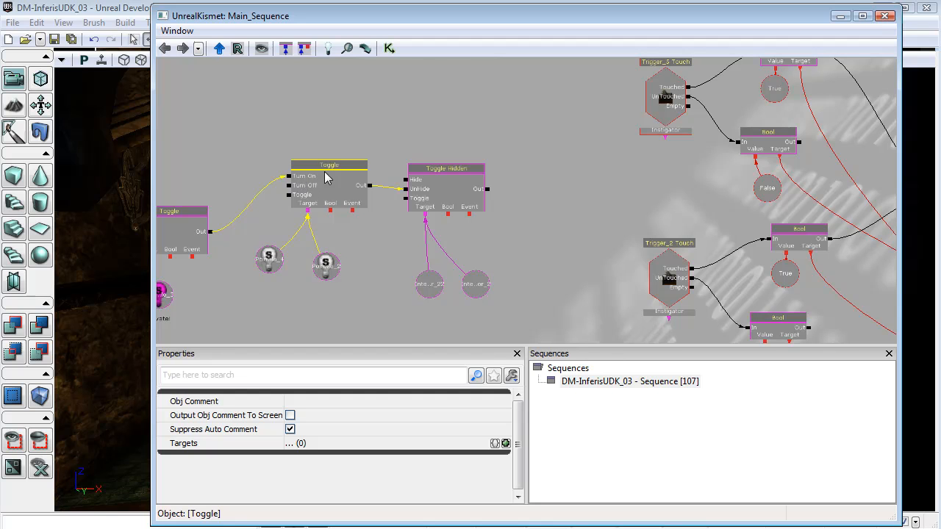
pyautogui.click(667, 278)
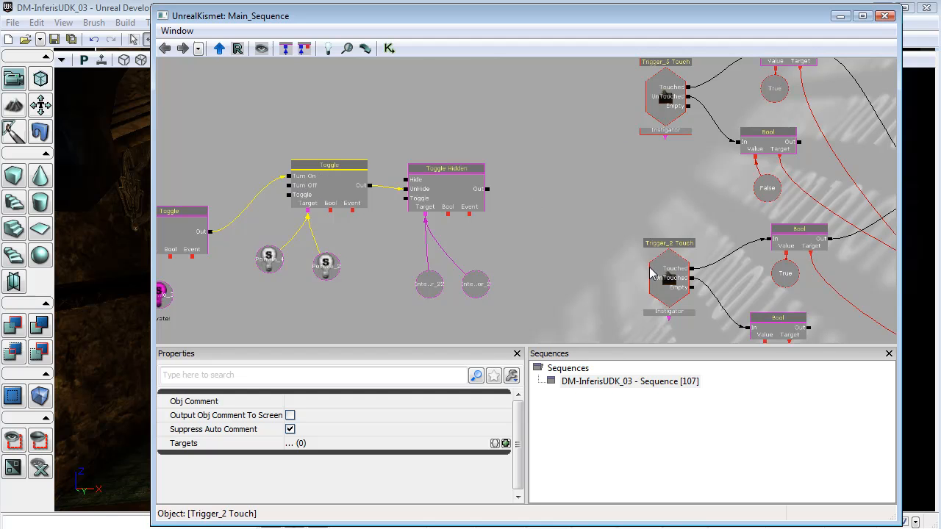
pyautogui.click(610, 173)
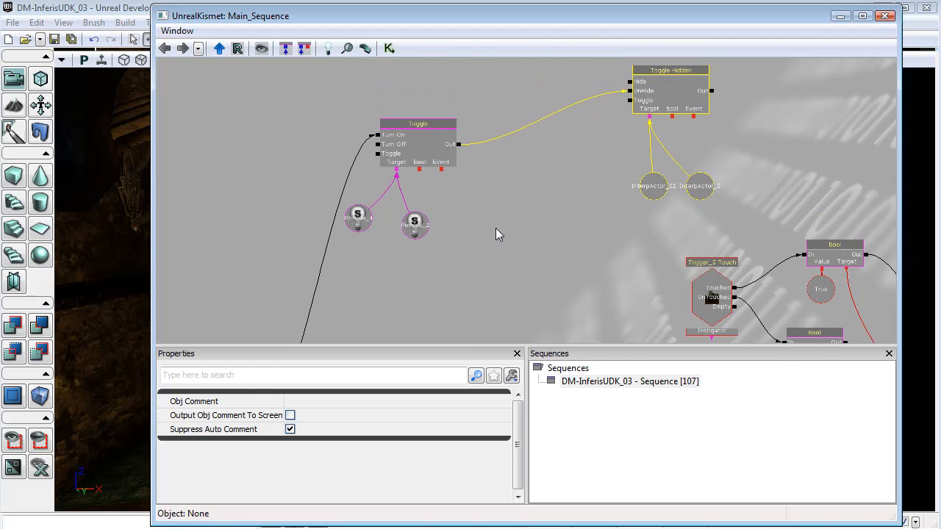
# Link the Toggle's event output to both Trigger Touch events, disable them, and close Kismet.
pyautogui.click(712, 262)
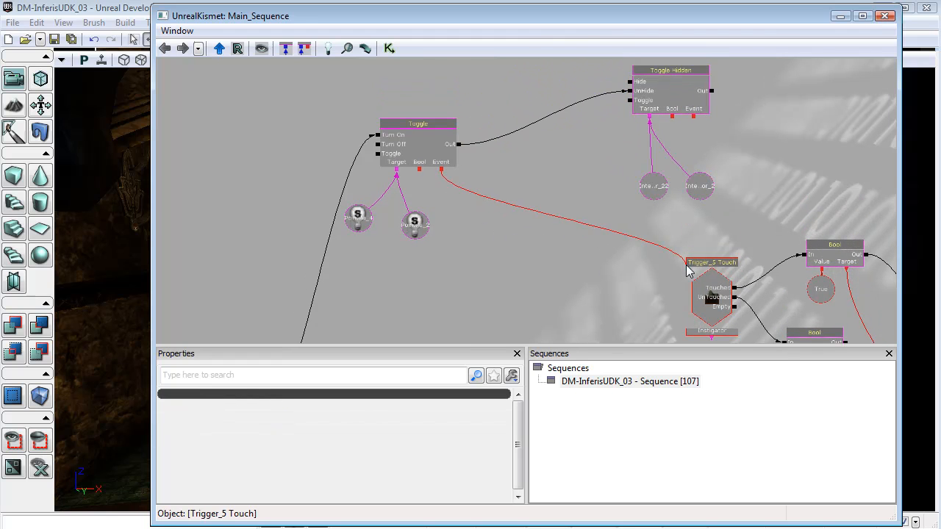
pyautogui.click(618, 294)
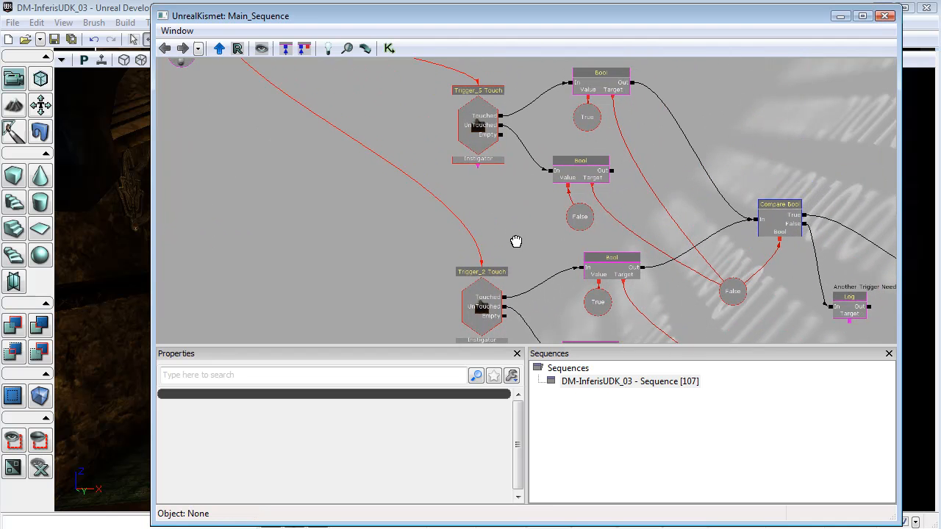
pyautogui.click(477, 125)
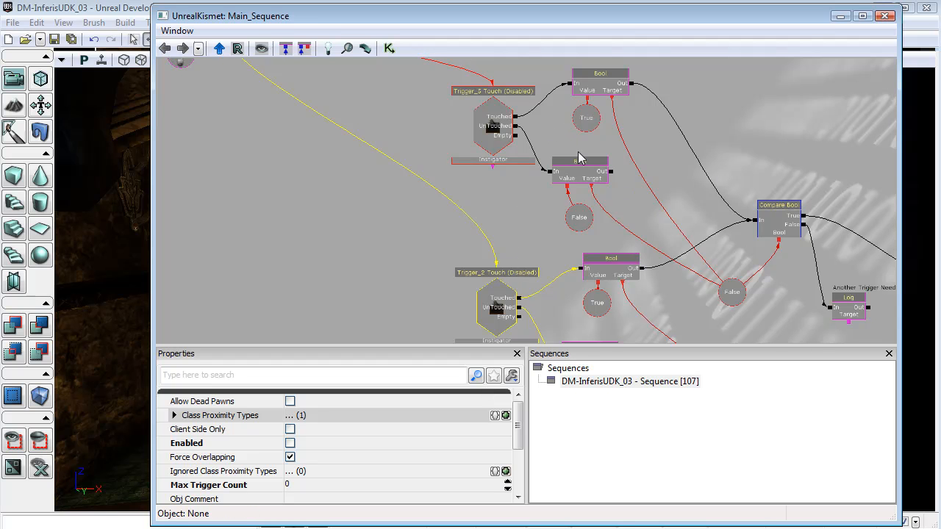
pyautogui.click(885, 15)
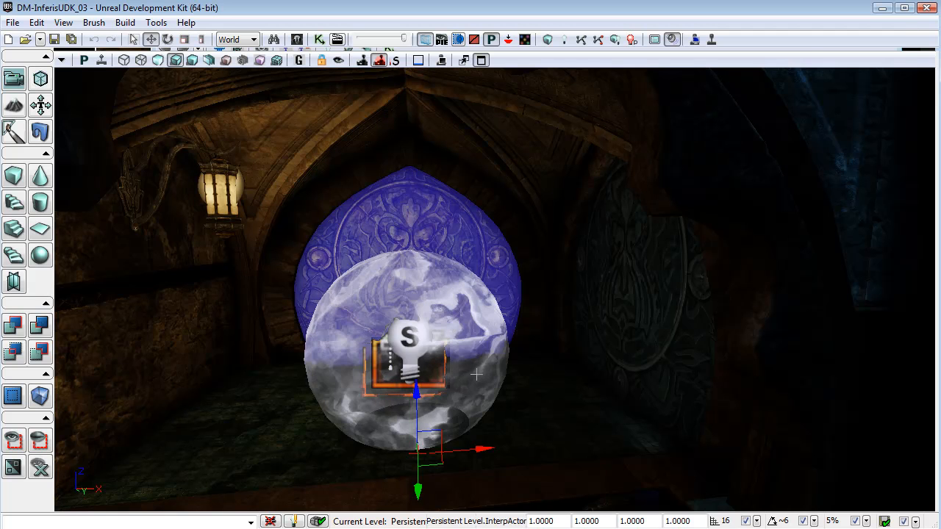
pyautogui.moveTo(341, 265)
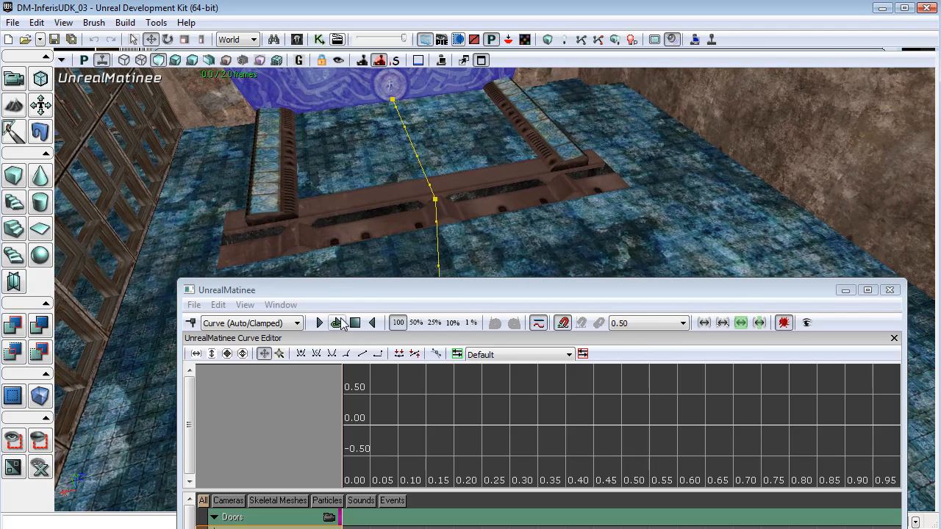
pyautogui.moveTo(338, 323)
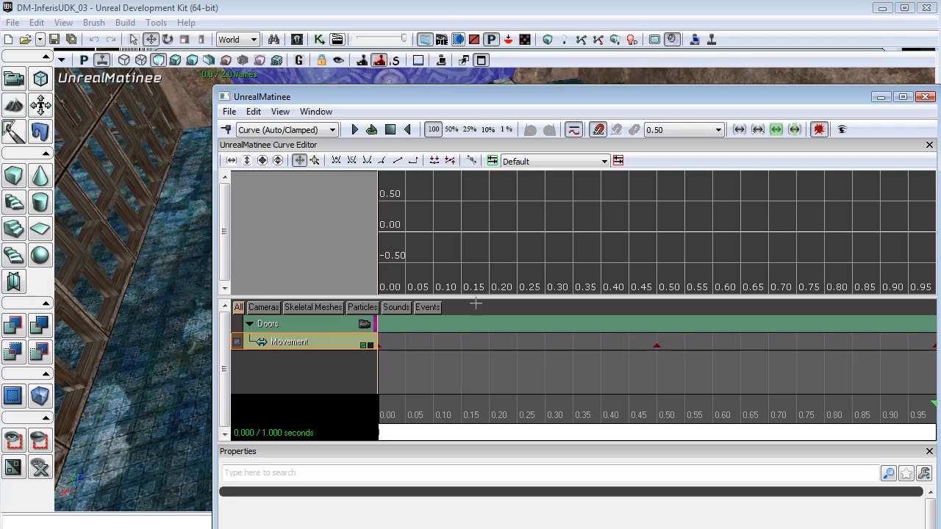
pyautogui.moveTo(262, 160)
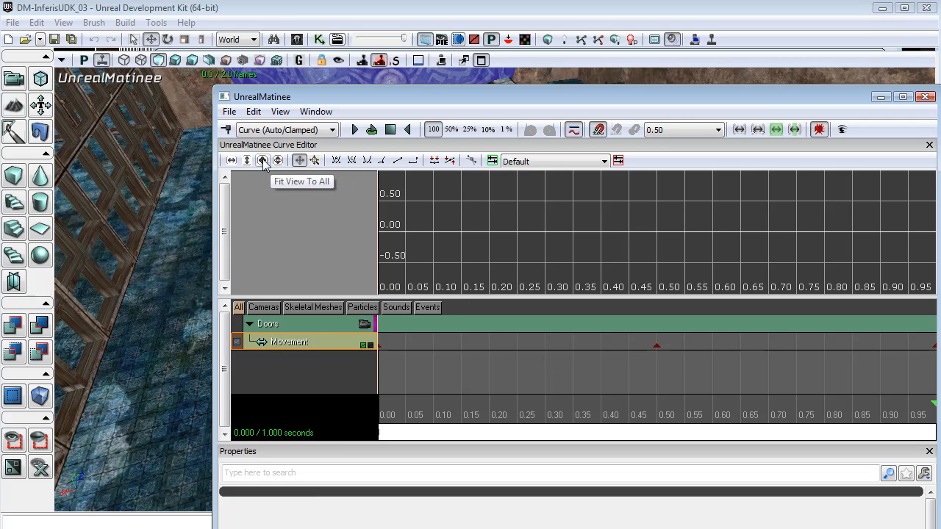
pyautogui.moveTo(613, 381)
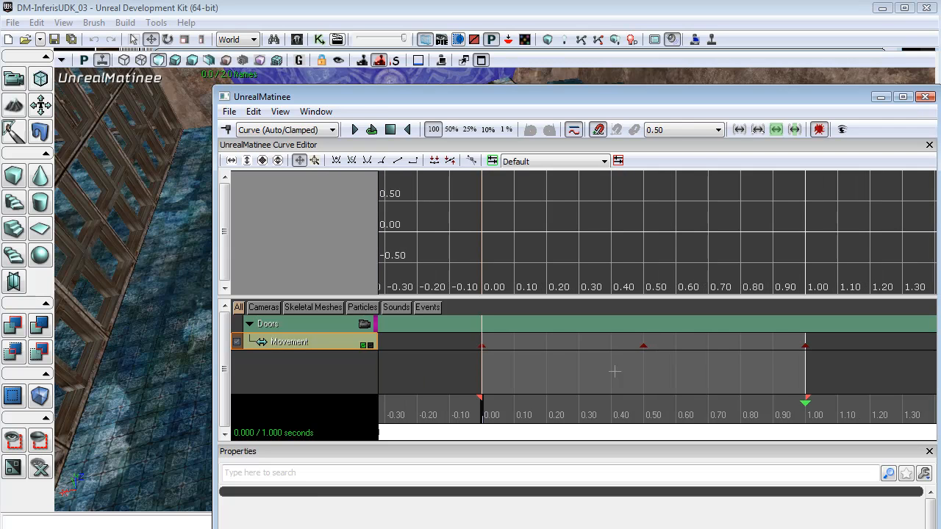
pyautogui.moveTo(801, 410)
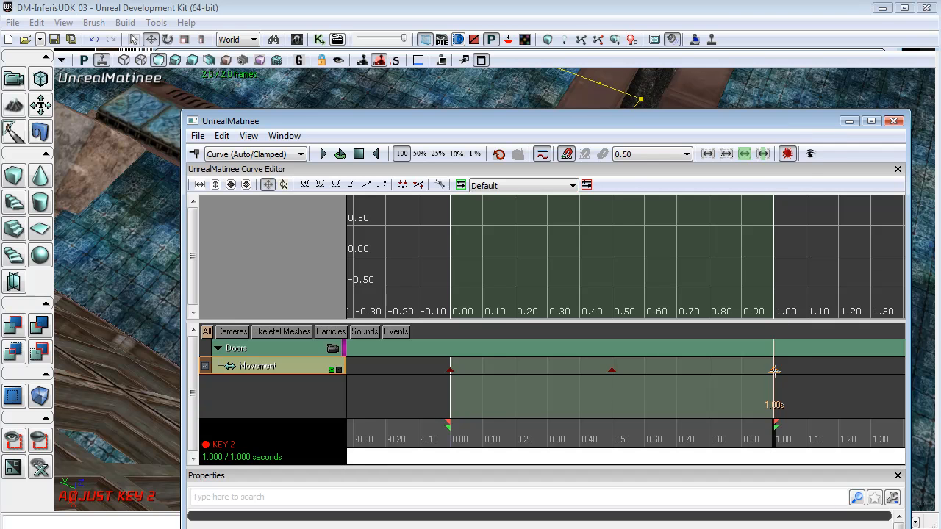
pyautogui.moveTo(229, 121); pyautogui.dragTo(235, 253)
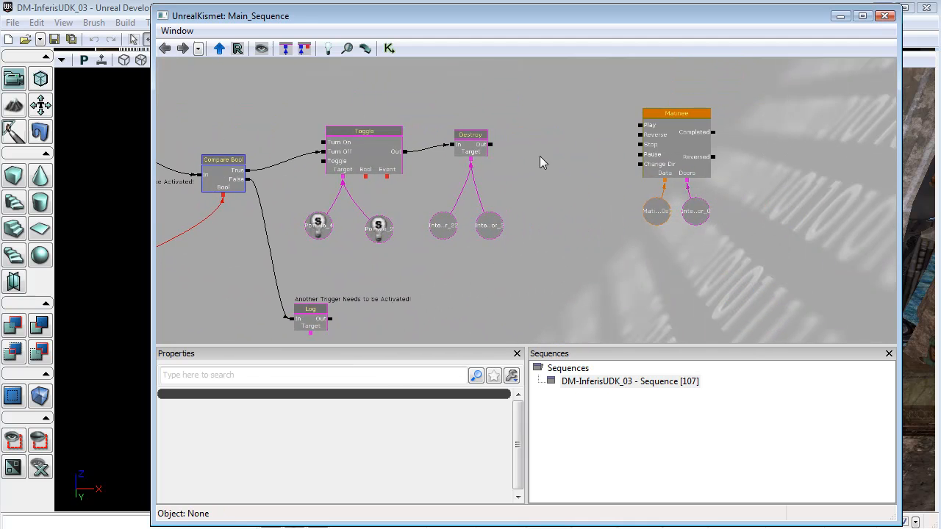
# Wire the Destroy node's Out output to the Matinee node's Play input and close Kismet.
pyautogui.click(470, 135)
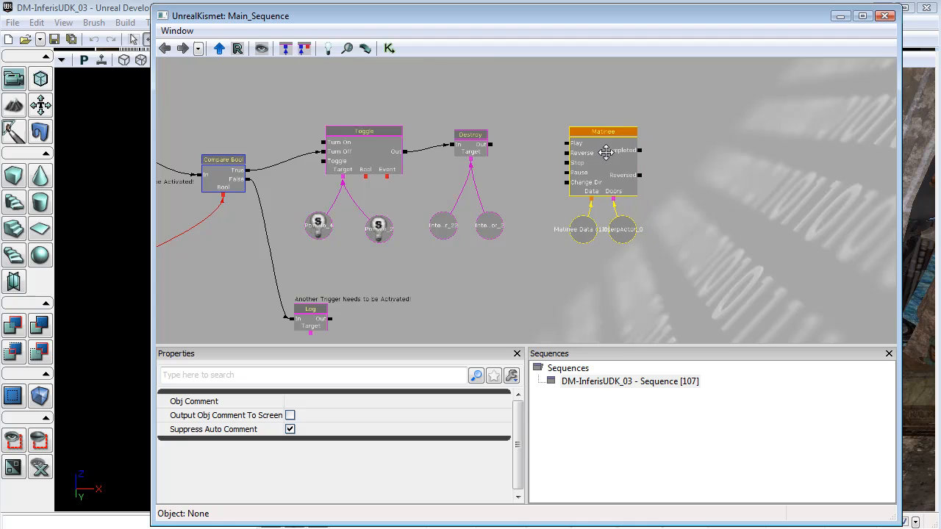
pyautogui.click(471, 135)
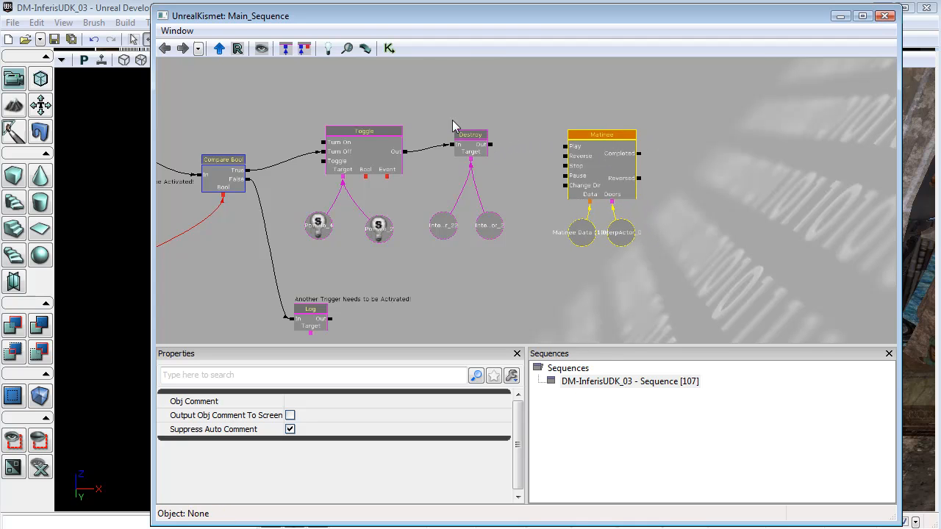
pyautogui.click(470, 135)
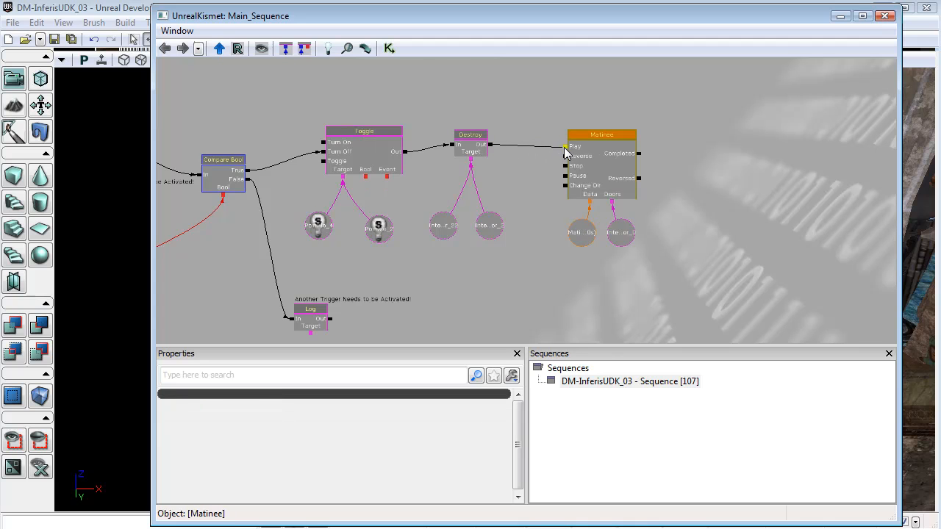
pyautogui.moveTo(610, 160)
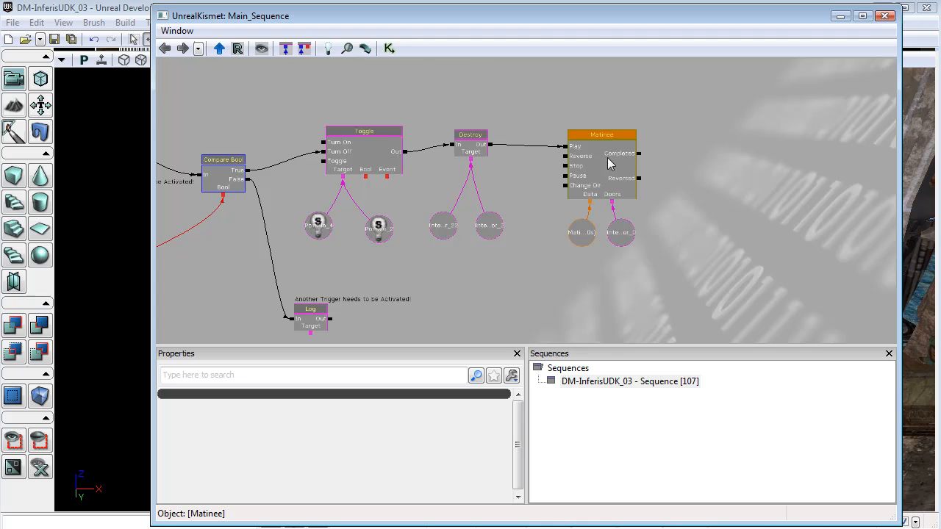
pyautogui.moveTo(602, 145)
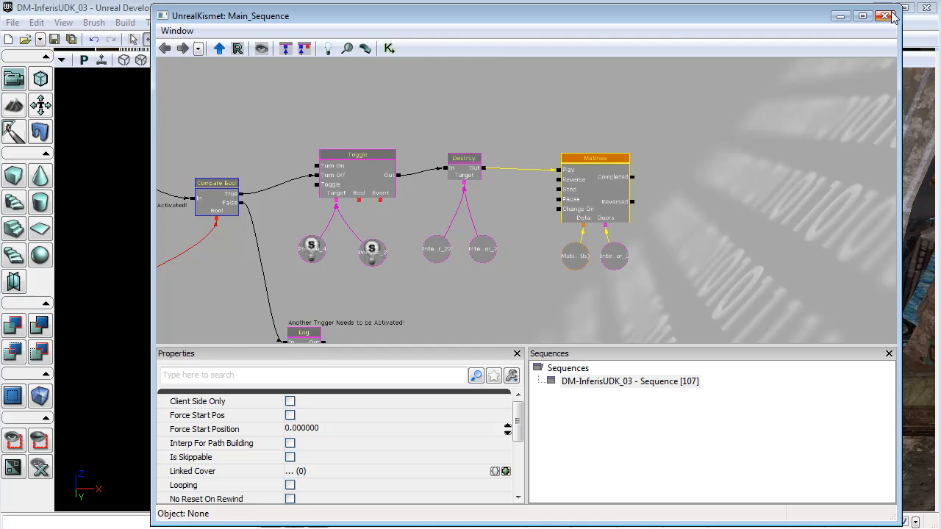
pyautogui.click(882, 16)
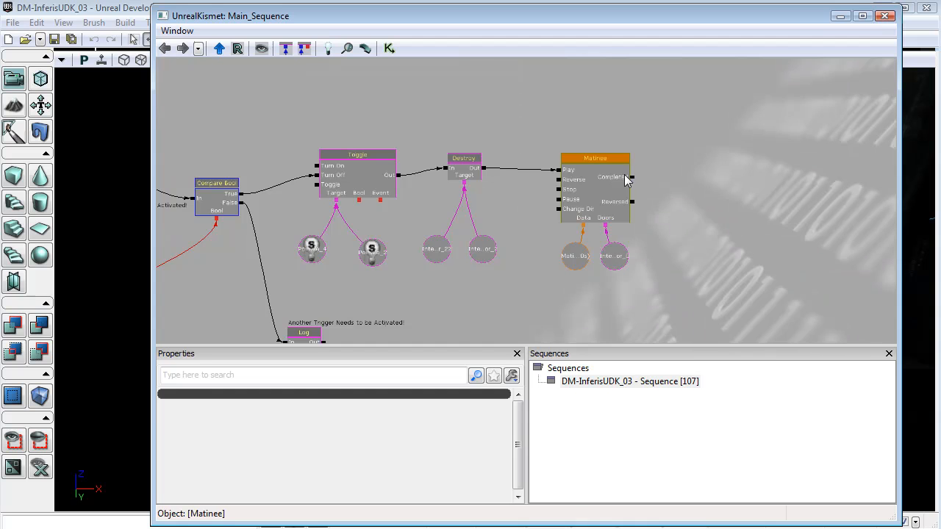
# Extend the doors' Matinee to 2.00 seconds and move the Movement key to about 1.5 seconds.
pyautogui.doubleClick(594, 159)
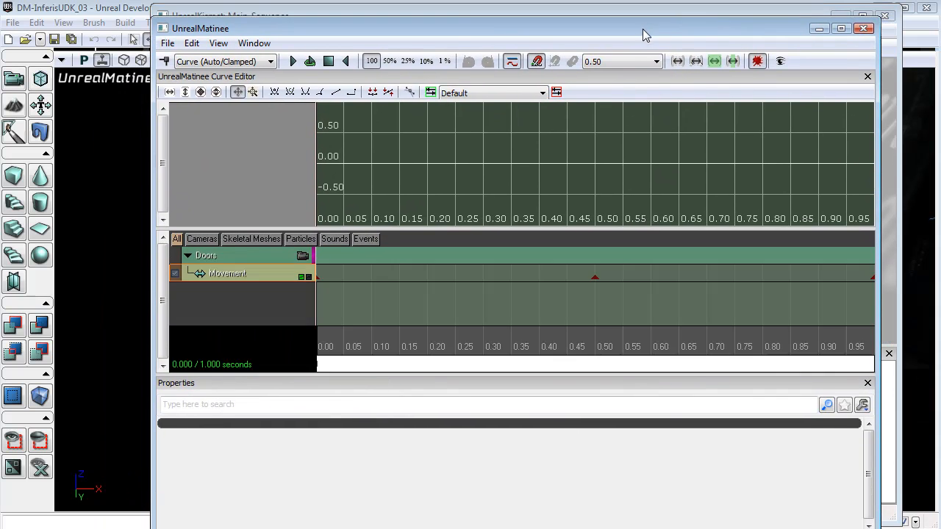
pyautogui.moveTo(680, 308)
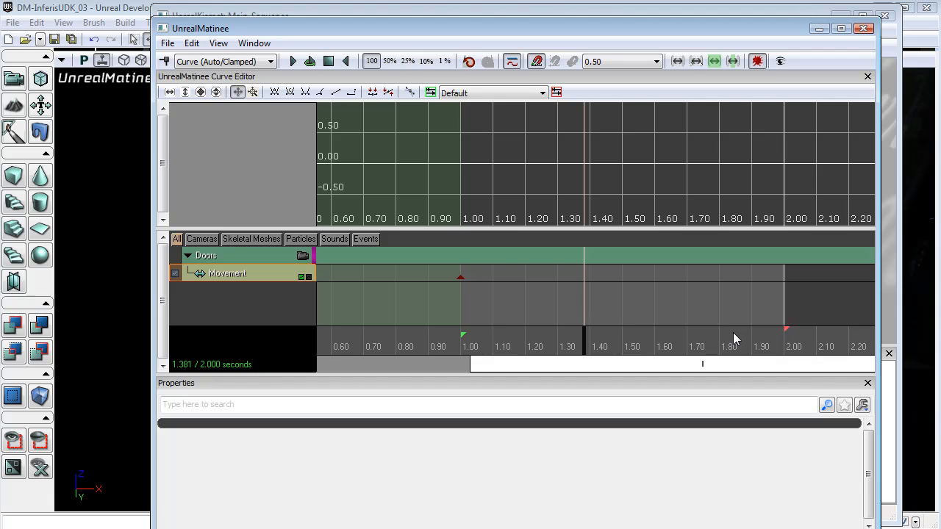
pyautogui.moveTo(460, 277); pyautogui.dragTo(462, 277)
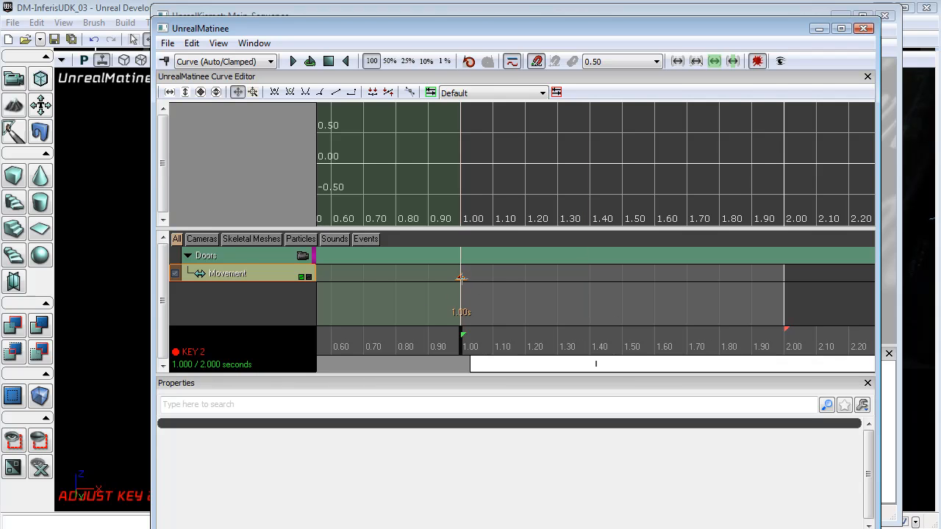
pyautogui.moveTo(576, 287)
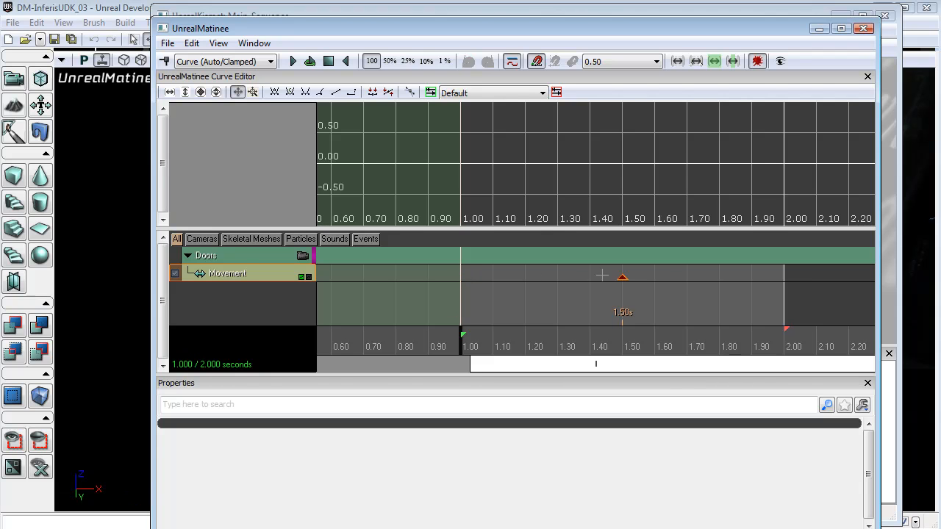
pyautogui.moveTo(623, 277); pyautogui.dragTo(785, 276)
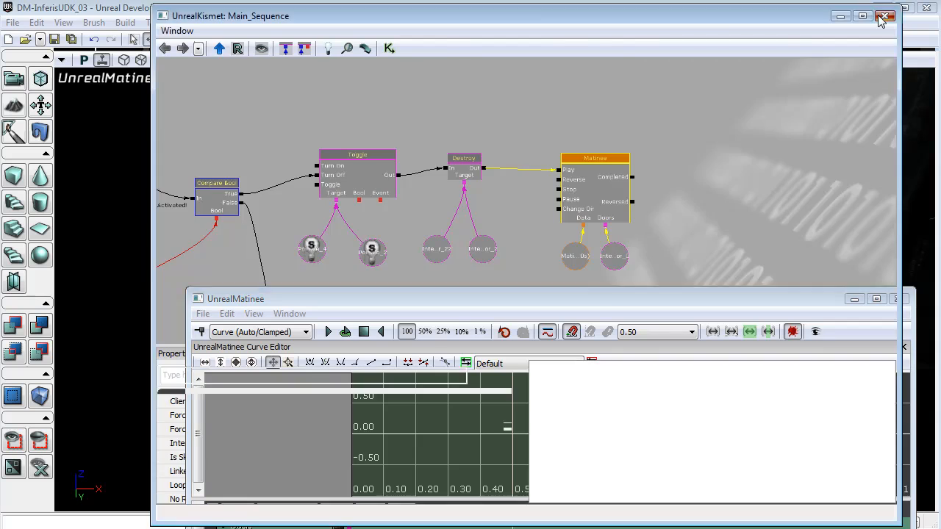
# Close Kismet and Matinee, returning to the viewport framing the blue-highlighted door.
pyautogui.click(885, 16)
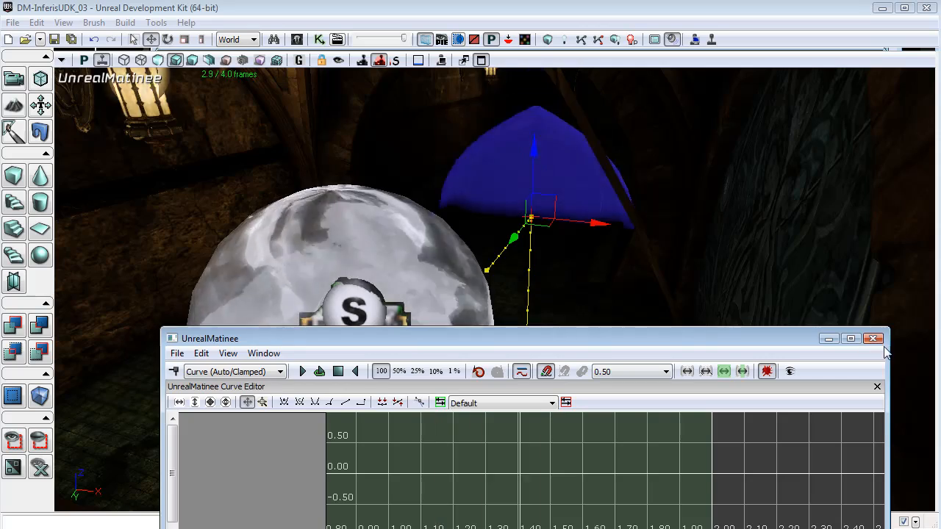
pyautogui.click(873, 338)
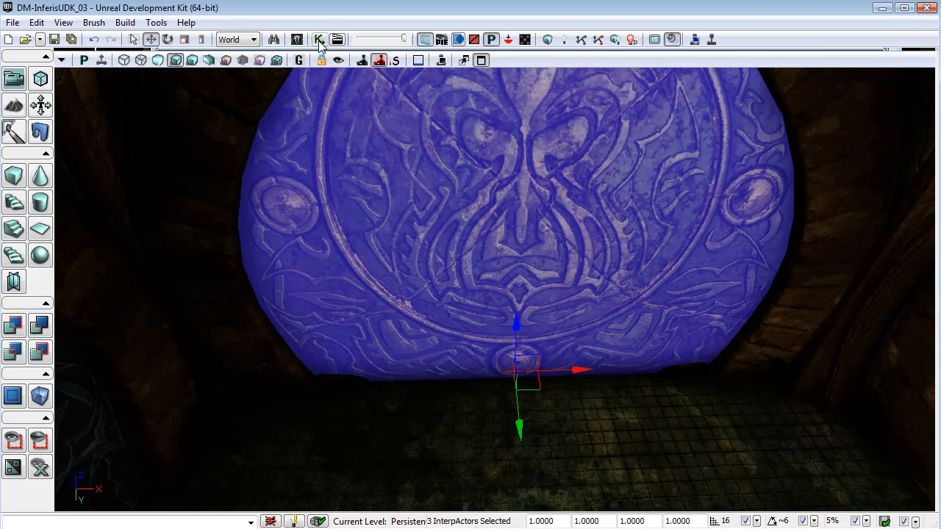
# Create InterpActor object variables for the other doors and link them to Matinee's Door input.
pyautogui.click(319, 38)
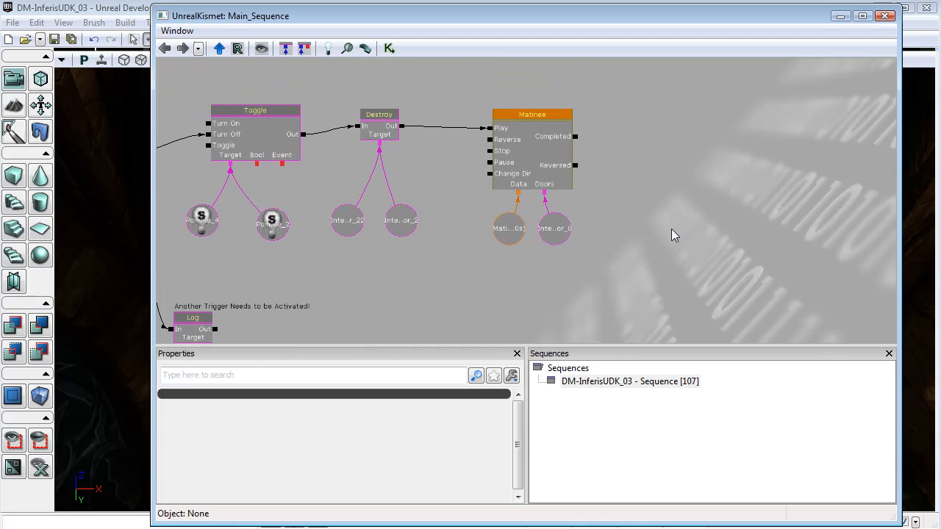
pyautogui.moveTo(476, 186)
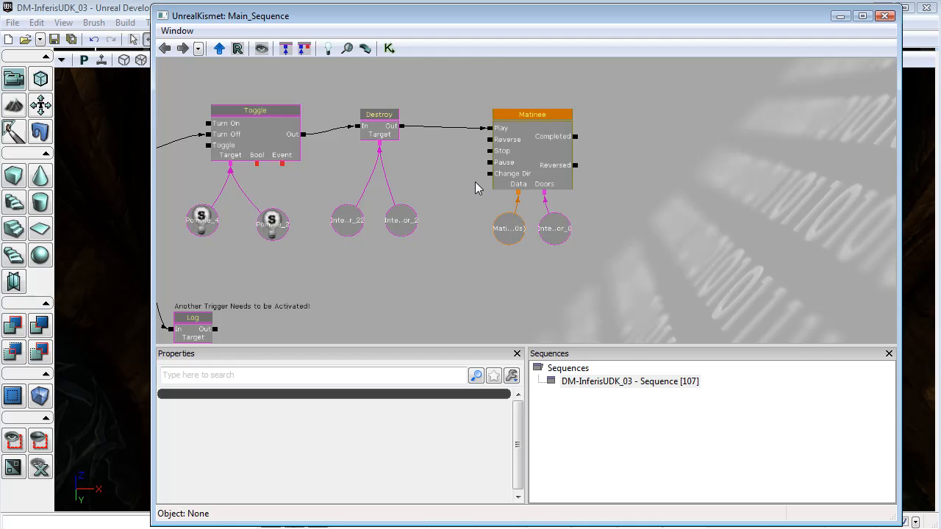
pyautogui.moveTo(664, 218)
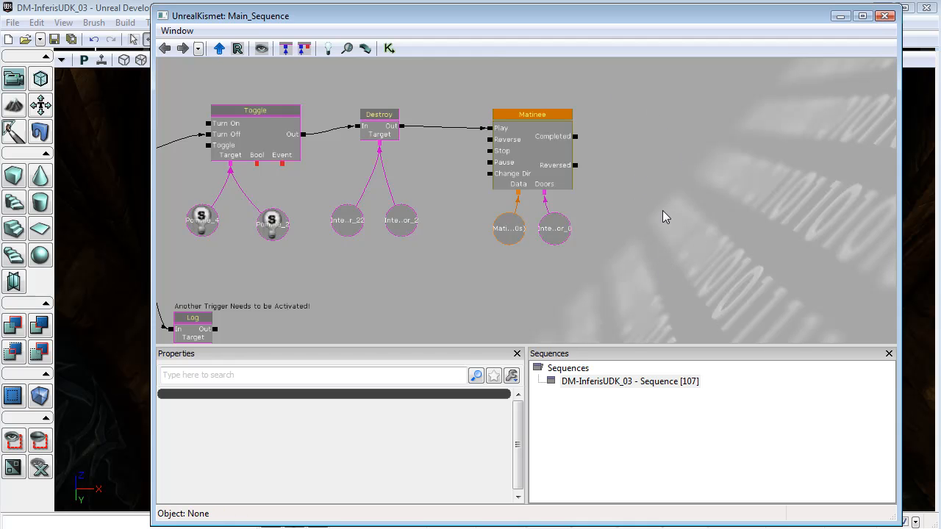
pyautogui.rightClick(664, 216)
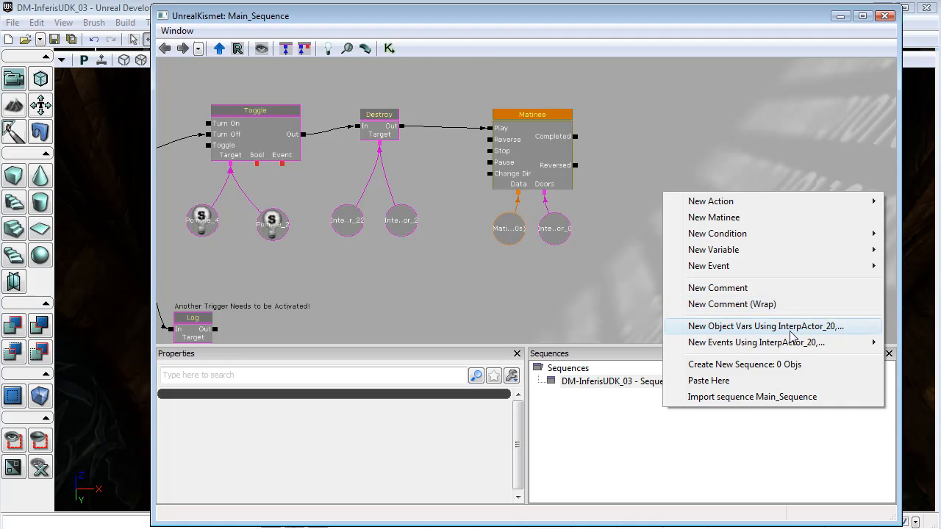
pyautogui.click(764, 327)
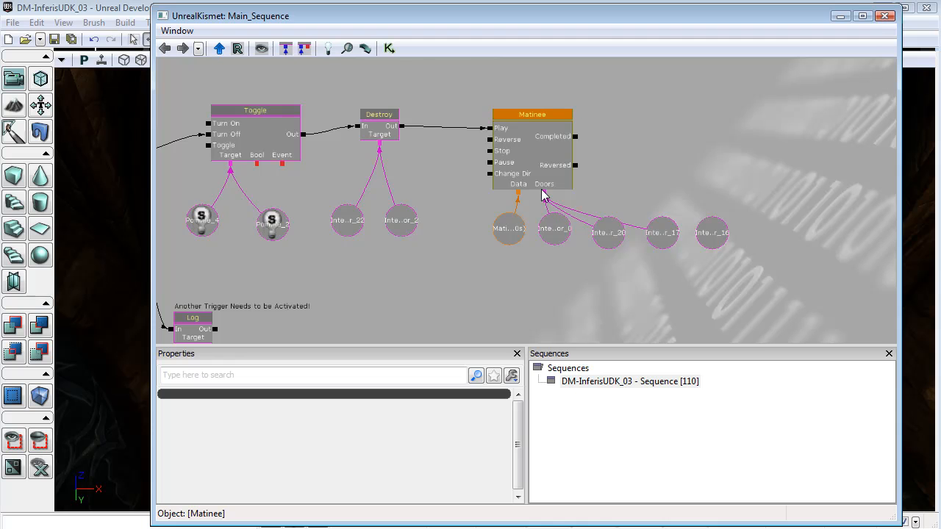
pyautogui.click(712, 232)
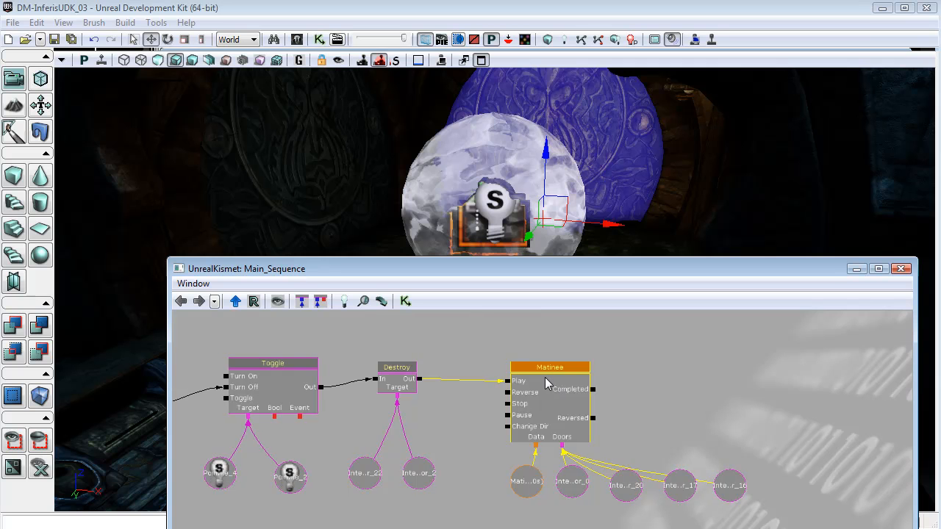
# Loop the two-second door animation in the viewport and view the Doors Movement track options.
pyautogui.doubleClick(550, 367)
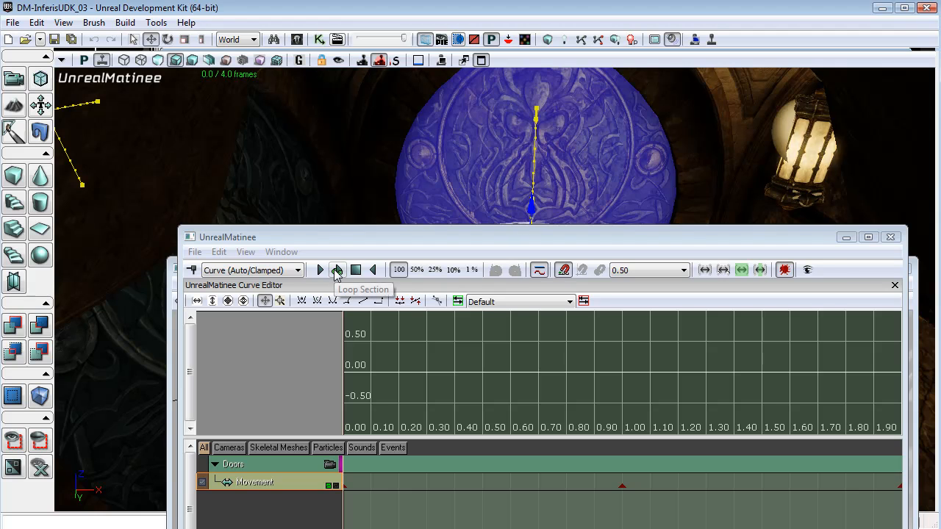
pyautogui.click(320, 270)
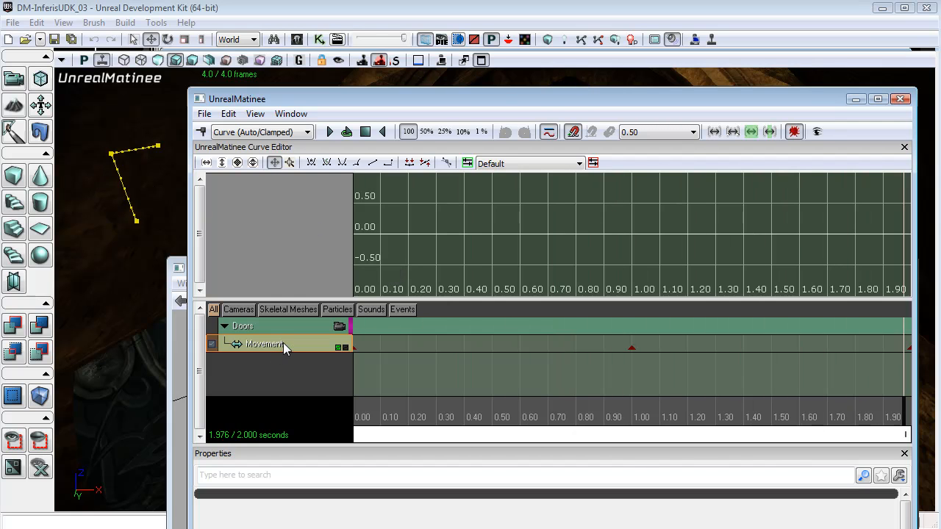
pyautogui.rightClick(265, 344)
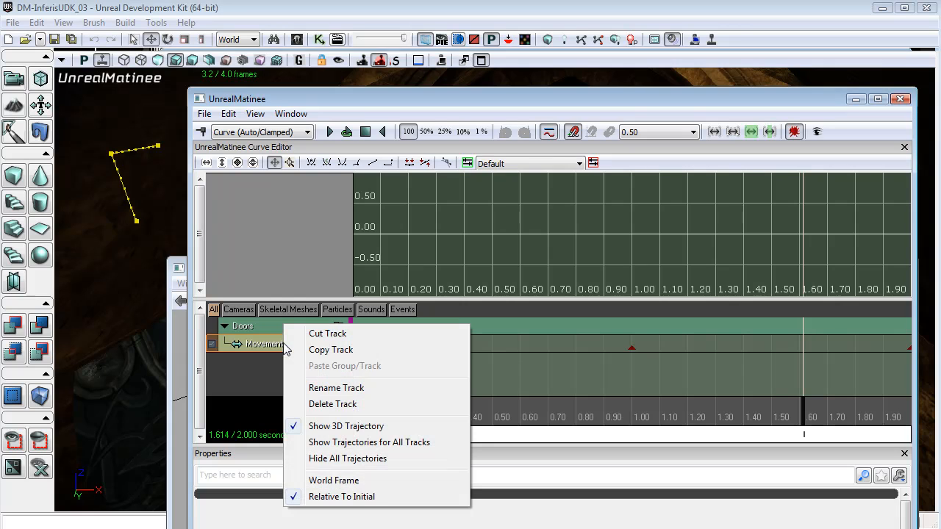
pyautogui.moveTo(341, 497)
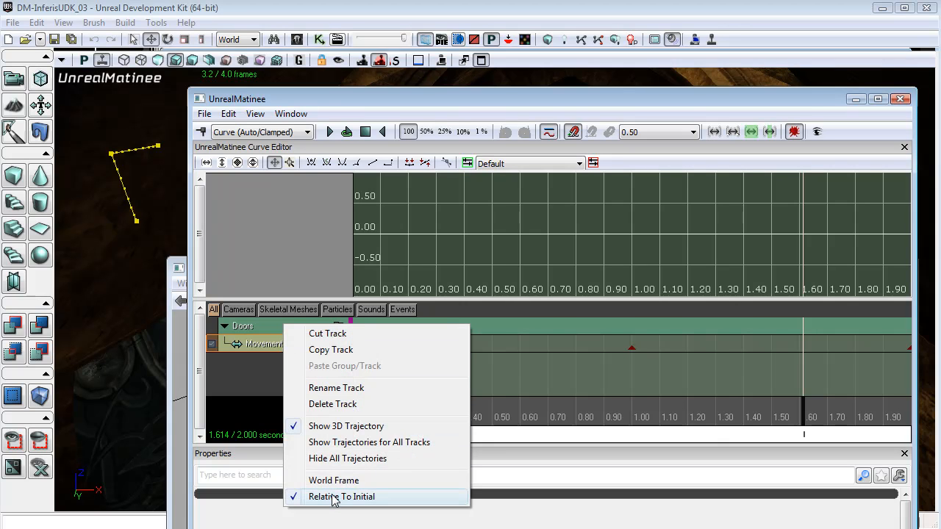
pyautogui.moveTo(346, 506)
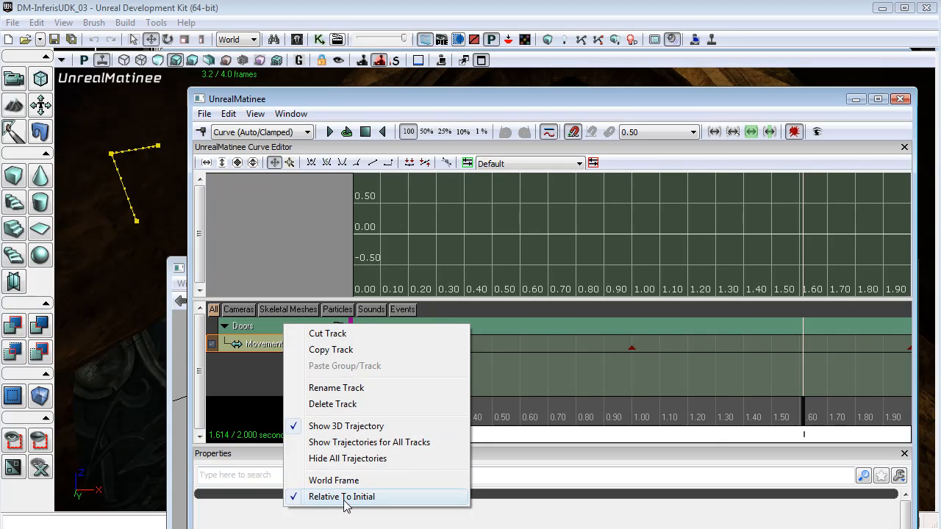